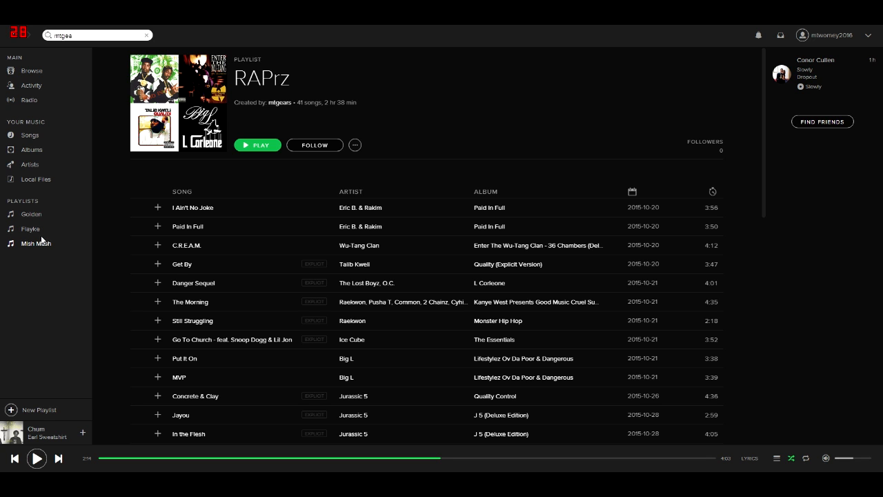
Show the Mish Mash playlist's options menu, then go to the old account's user profile
click(36, 243)
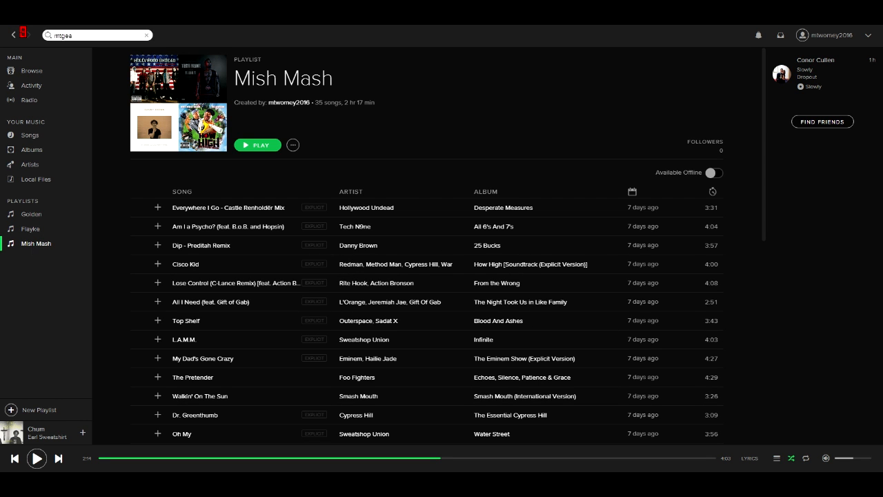
click(292, 144)
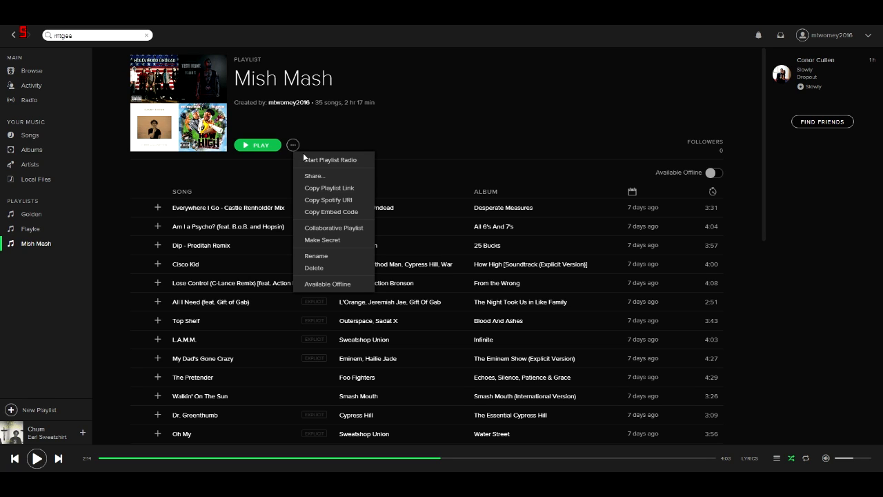
mouse_move(334, 240)
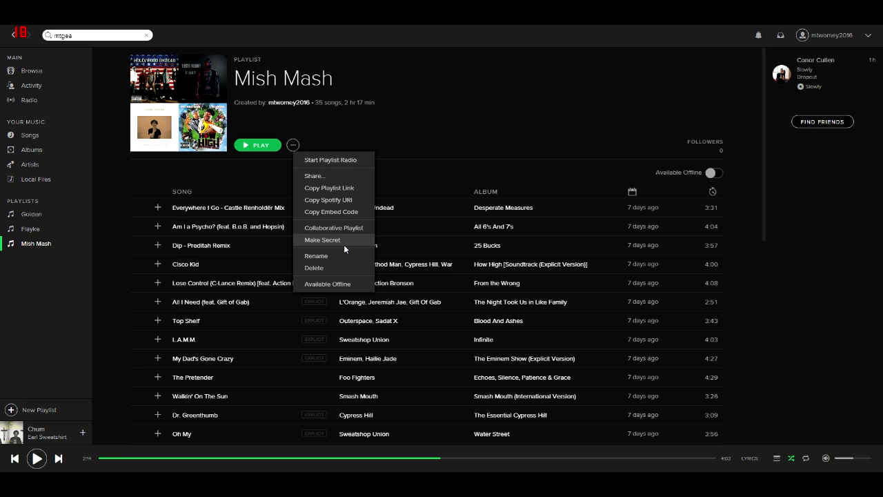
mouse_move(338, 237)
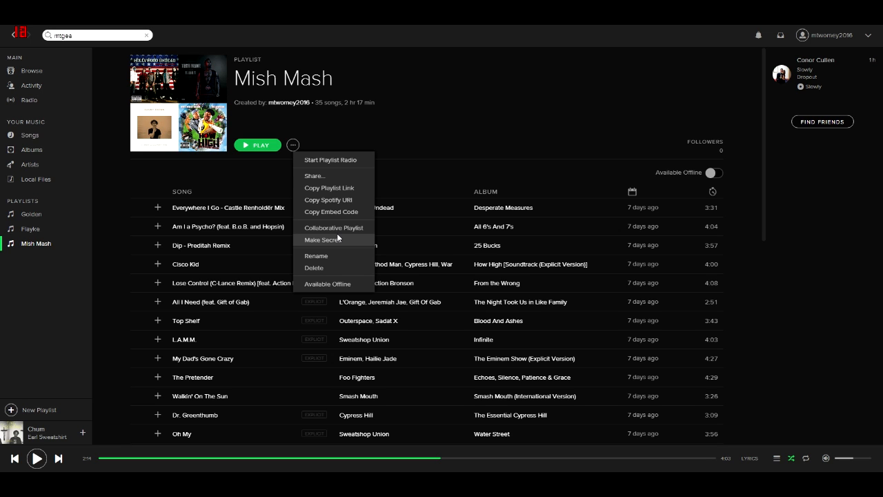
mouse_move(350, 247)
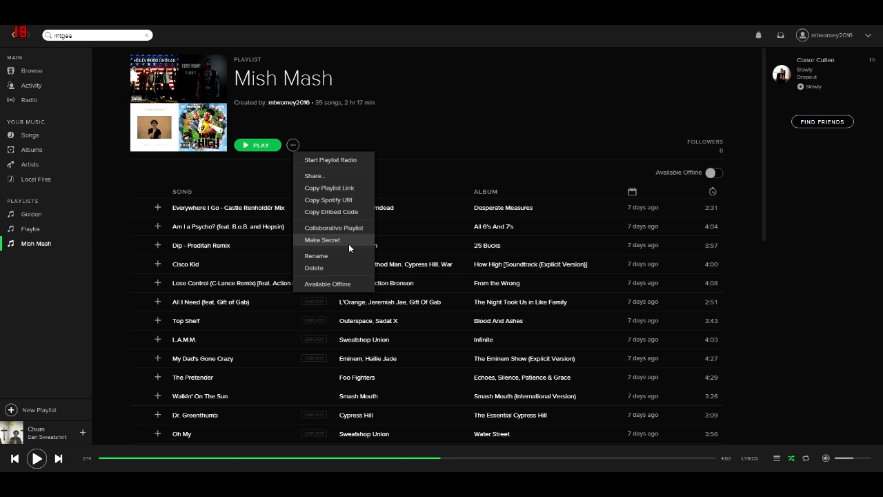
click(30, 70)
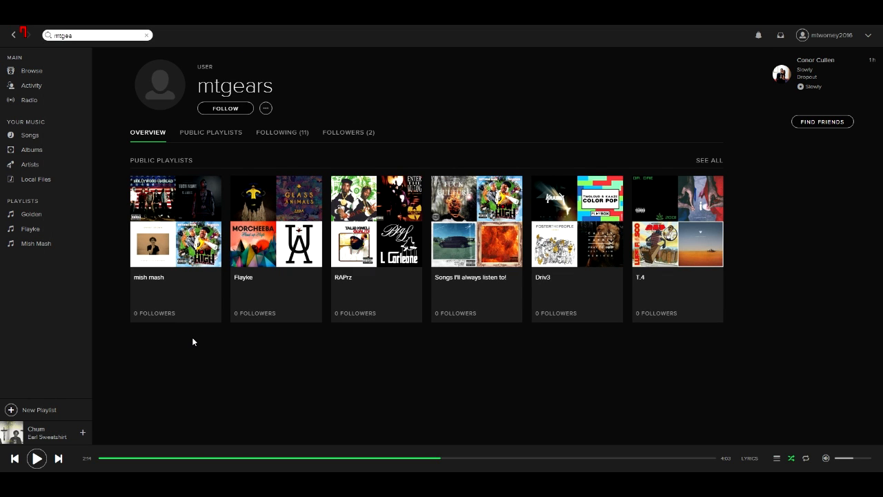
mouse_move(320, 295)
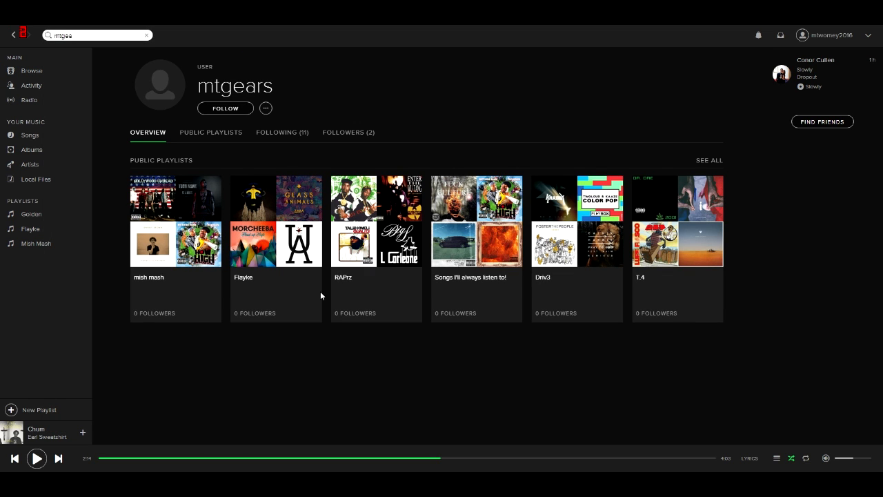
mouse_move(347, 284)
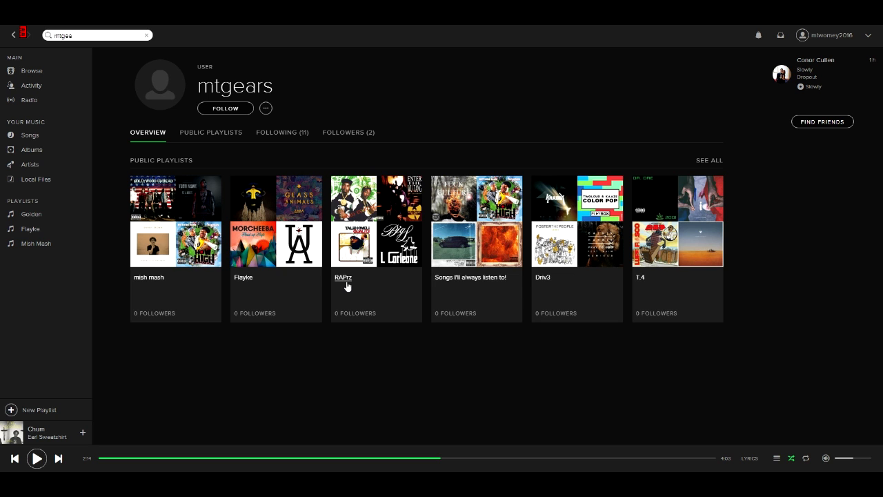
mouse_move(348, 285)
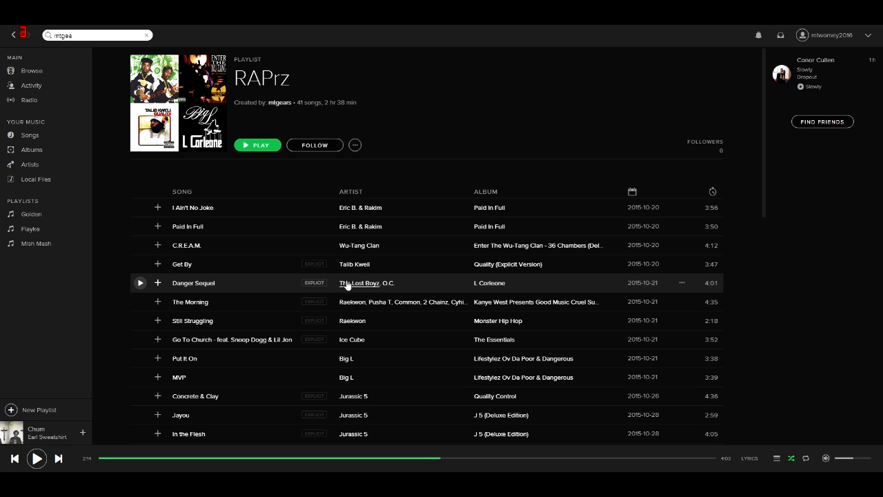
mouse_move(389, 130)
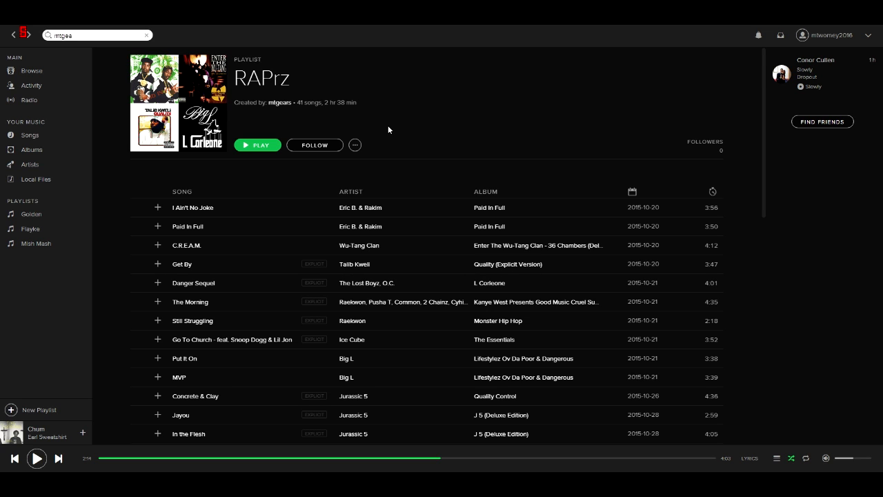
Scroll the profile's public playlists to reach the RAPrz tile
scroll(down, 3)
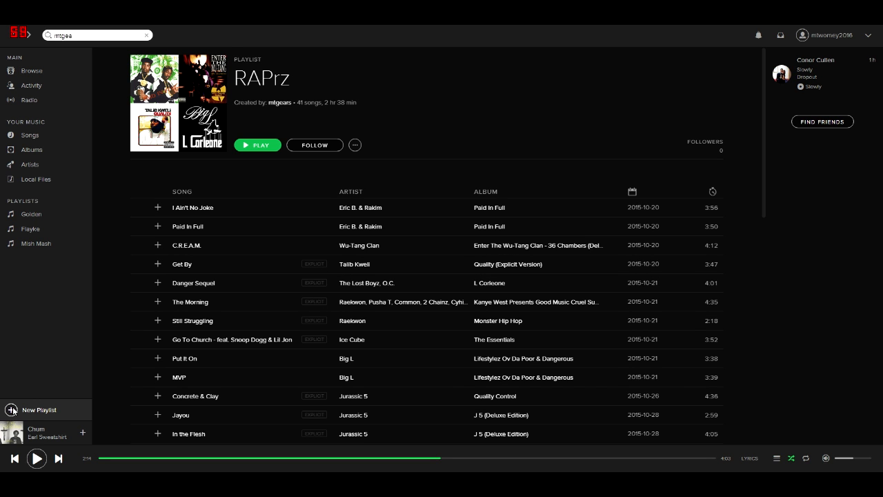
Create a new empty playlist named 'New Raprz' from the sidebar
click(39, 409)
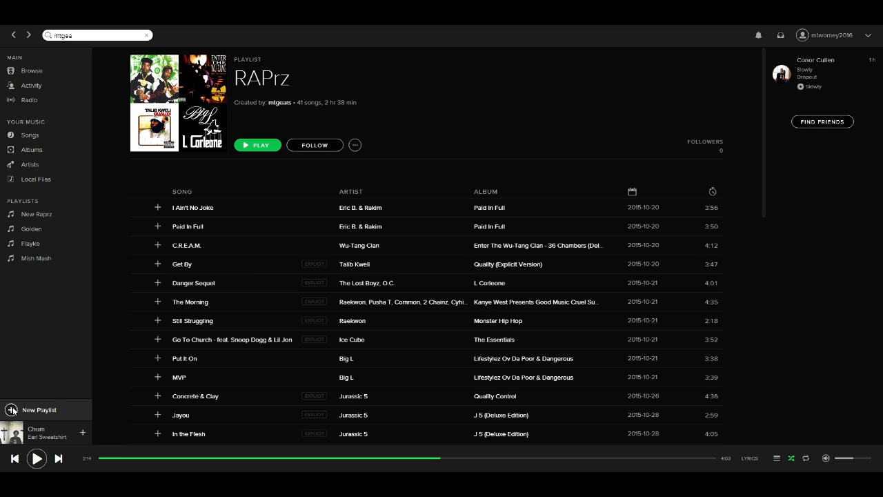
mouse_move(229, 269)
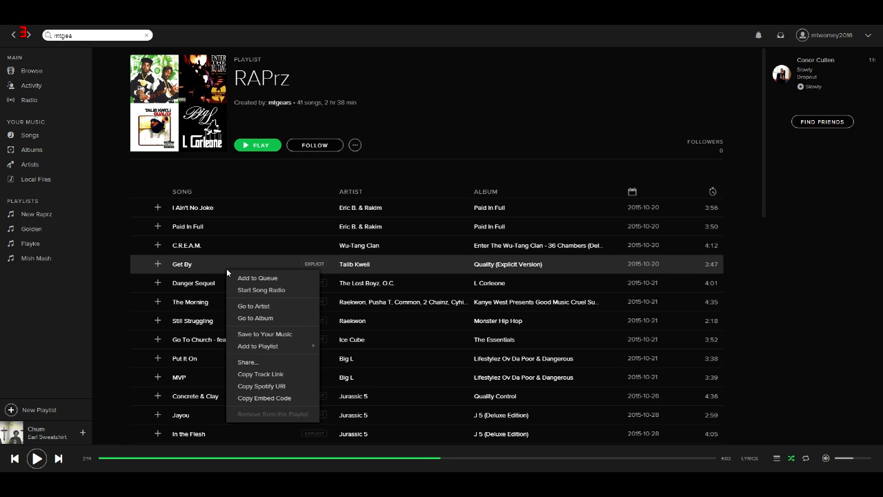
Select and copy all RAPrz tracks, then go to the empty New Raprz playlist
click(221, 245)
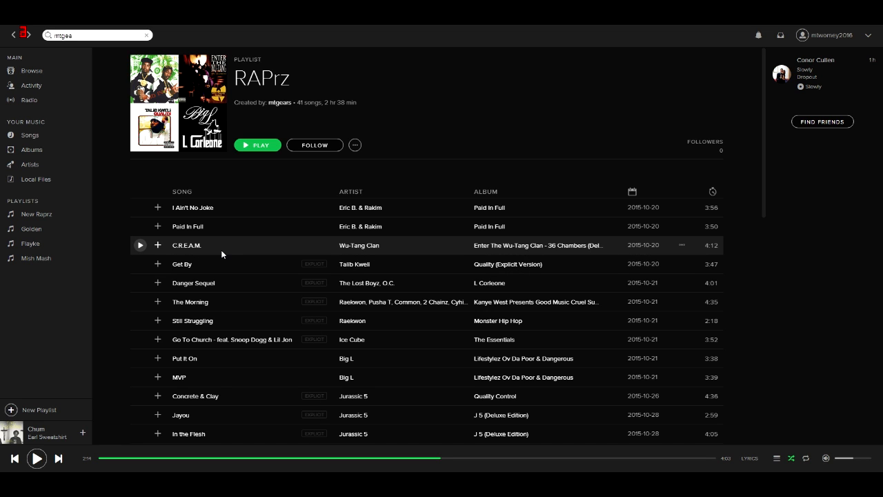
key(ctrl+a)
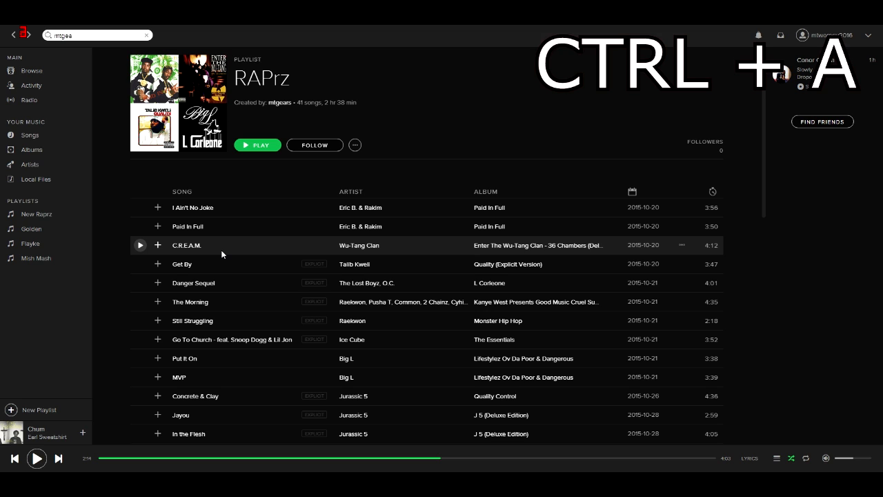
key(ctrl+a)
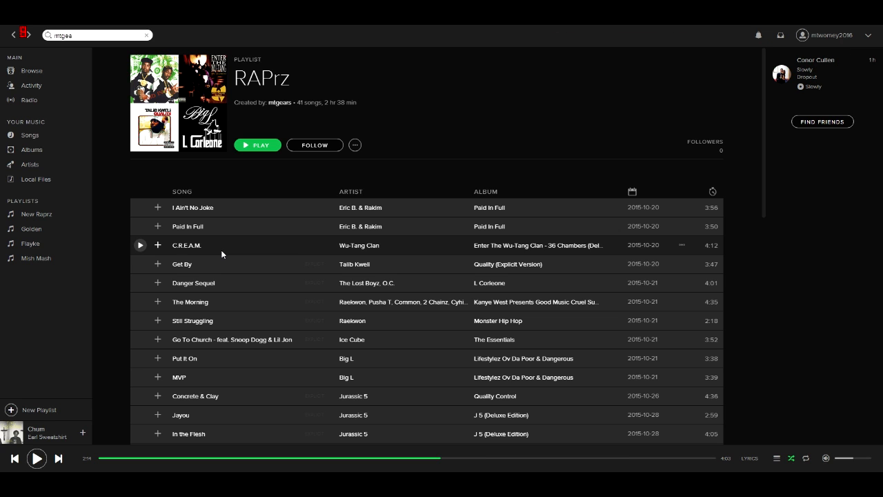
mouse_move(223, 300)
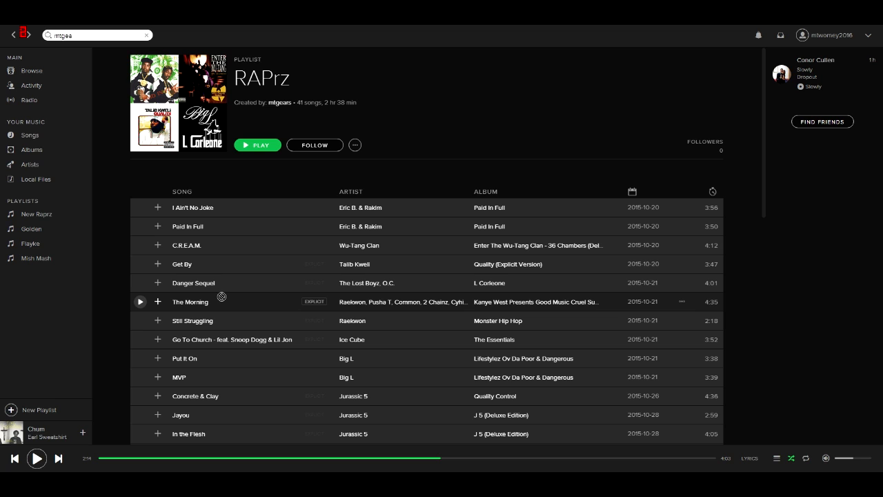
click(36, 214)
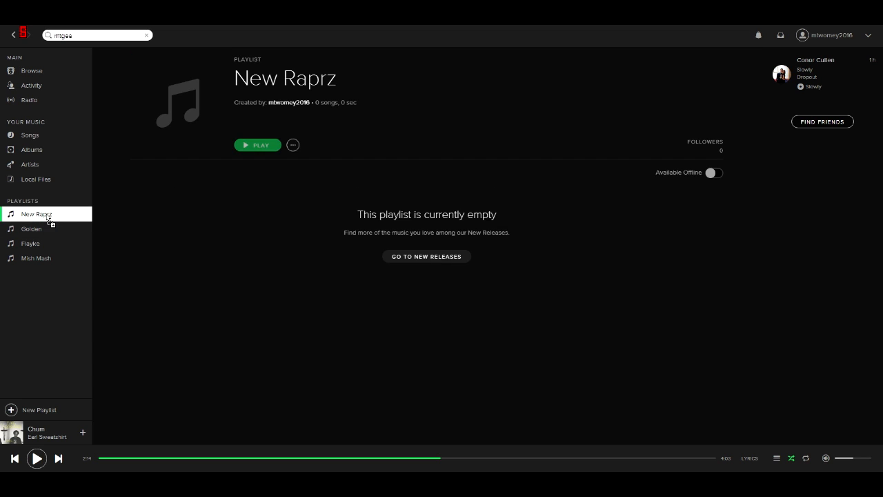
mouse_move(108, 216)
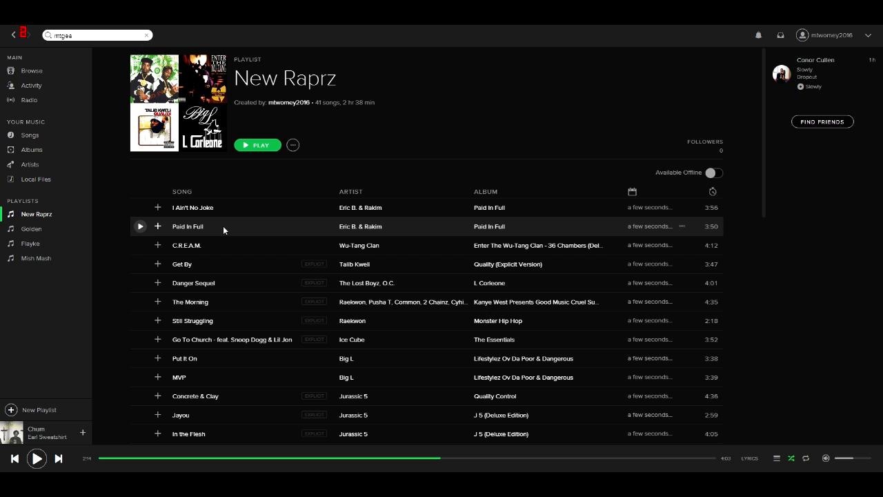
mouse_move(475, 222)
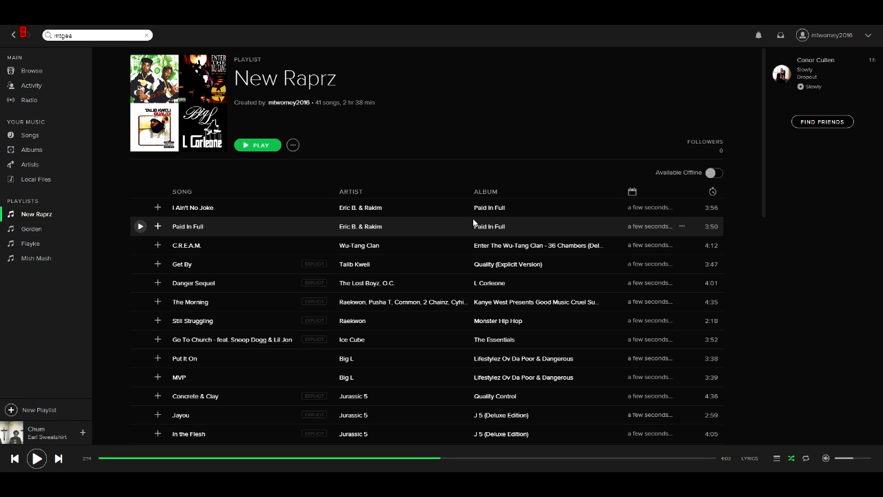
Scroll through New Raprz to check the 41 pasted songs
scroll(down, 3)
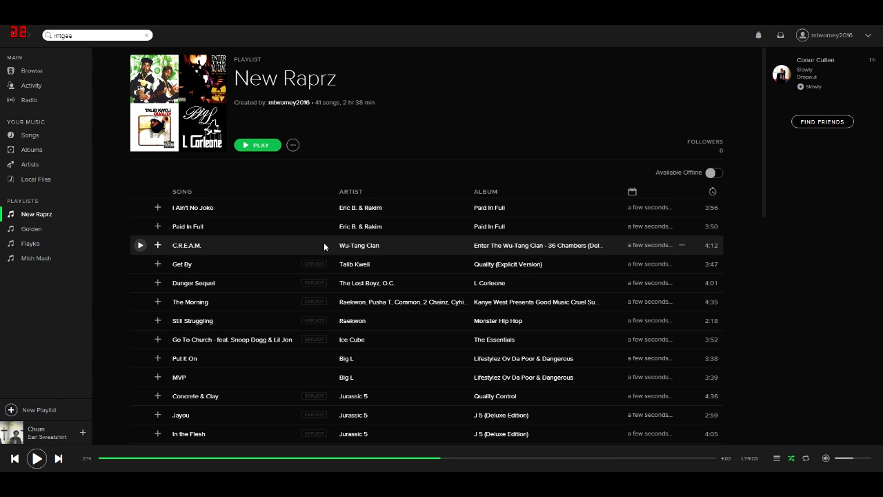
scroll(down, 3)
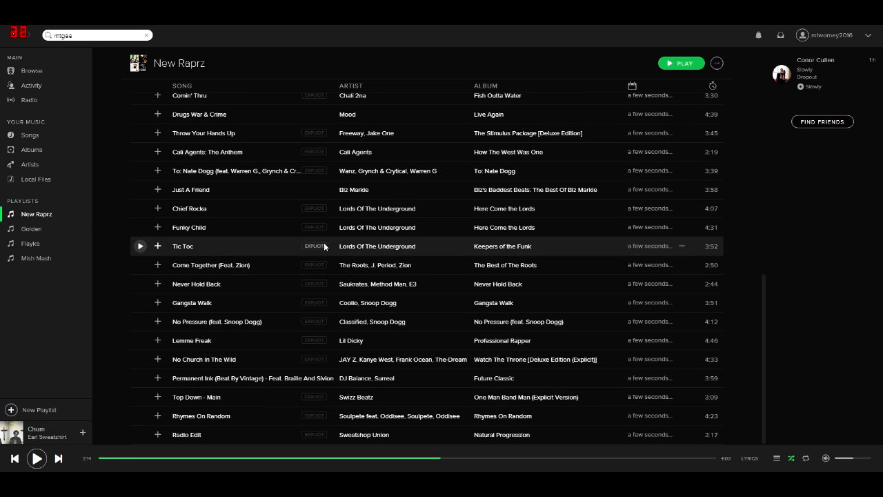
mouse_move(88, 215)
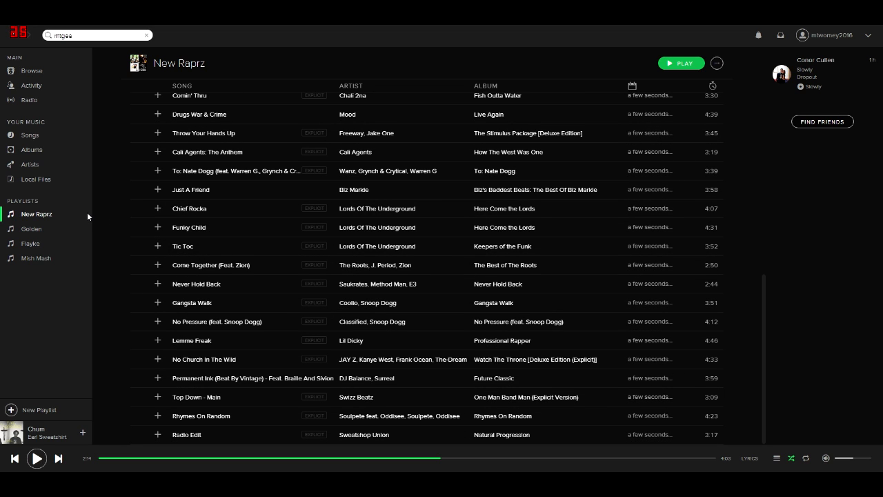
mouse_move(164, 218)
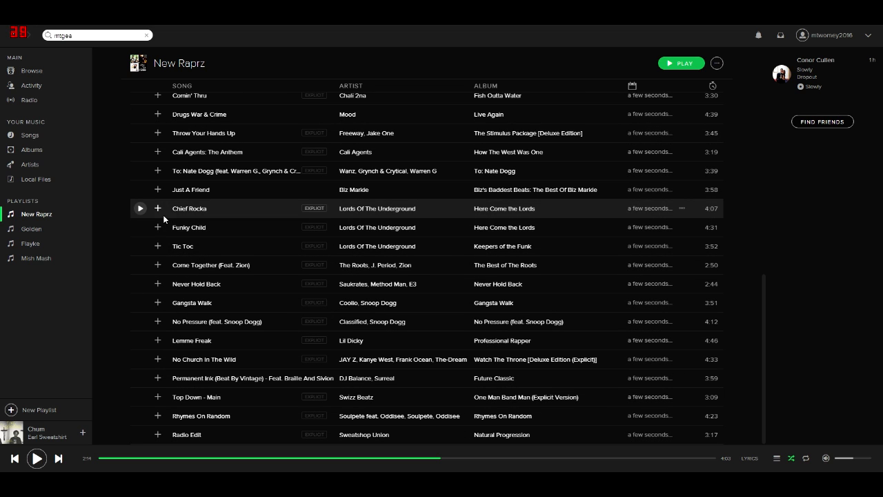